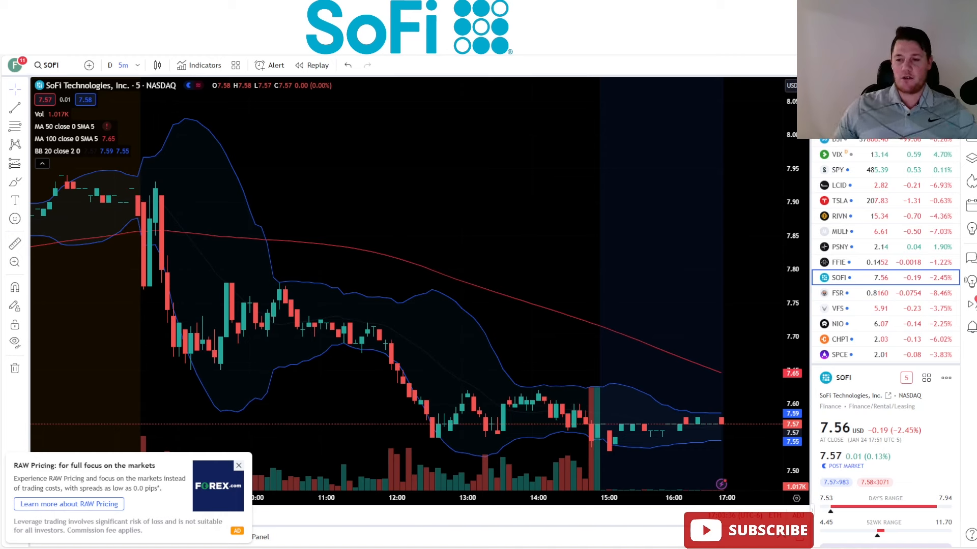
mouse_move(853, 444)
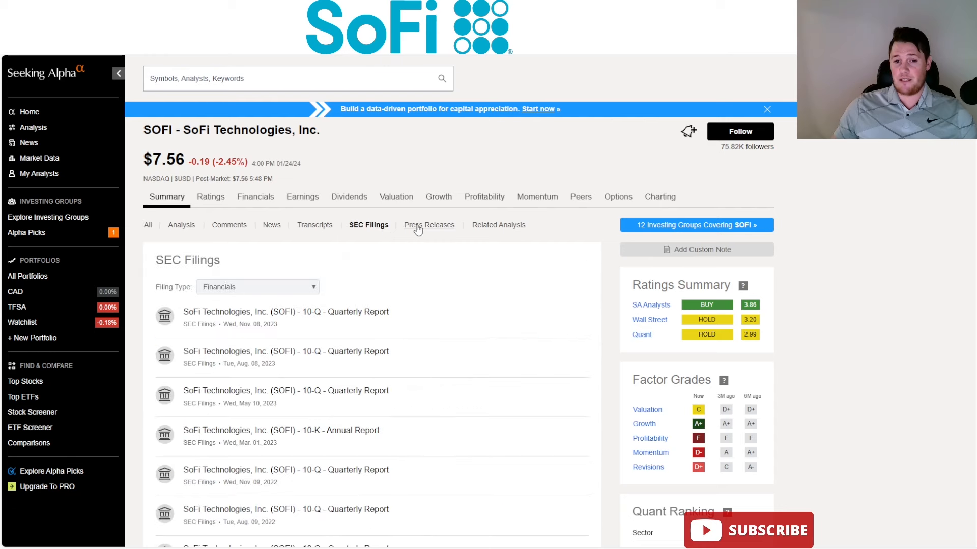
- Switch SoFi's Seeking Alpha page from SEC Filings to the Analysis articles list
click(181, 225)
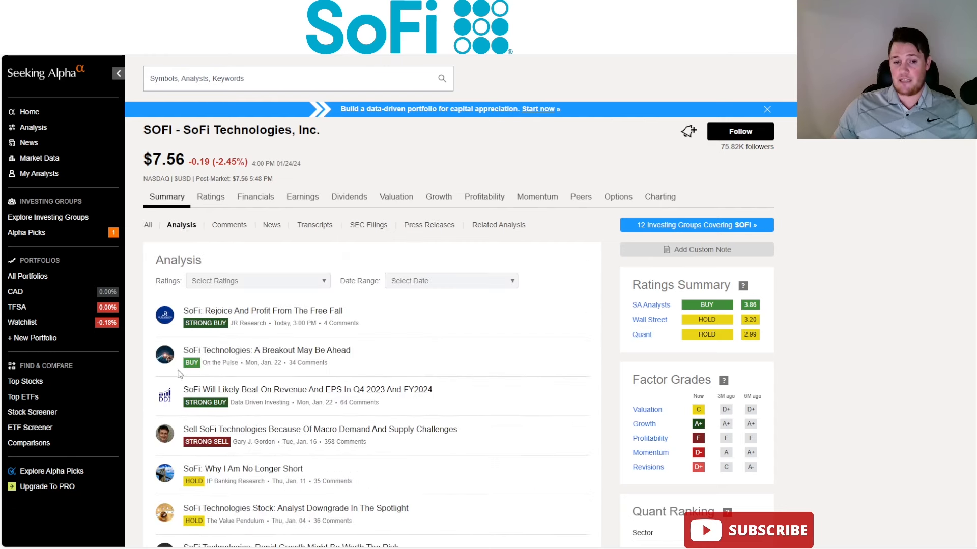
mouse_move(228, 397)
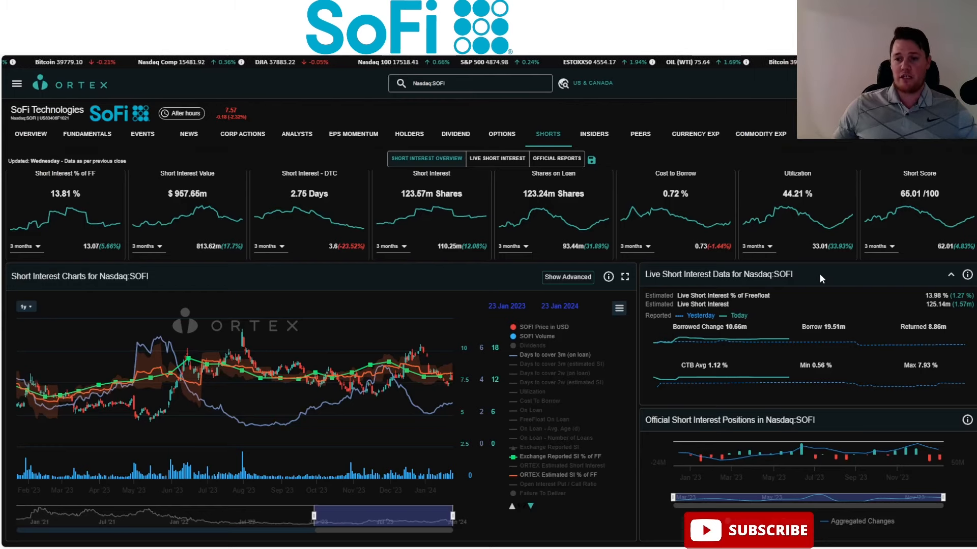
mouse_move(958, 304)
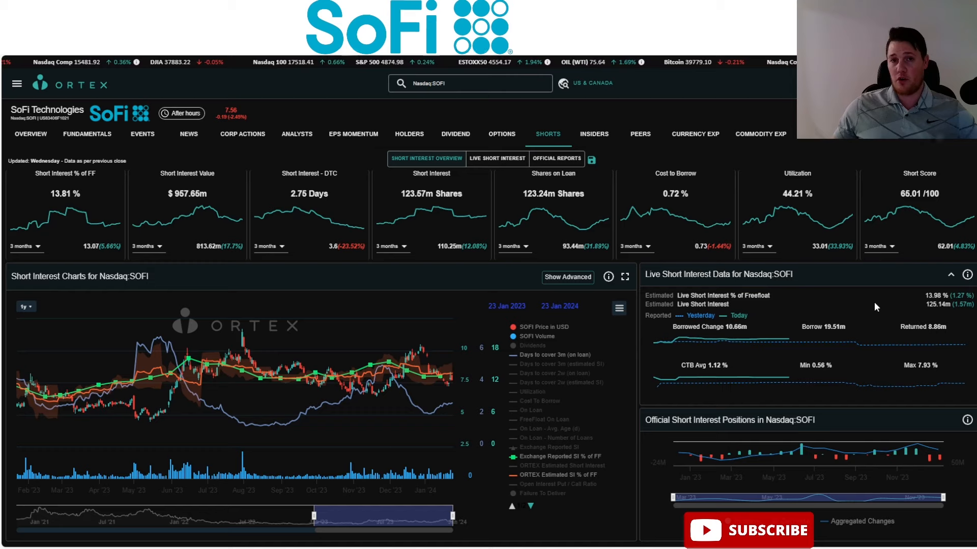
mouse_move(790, 341)
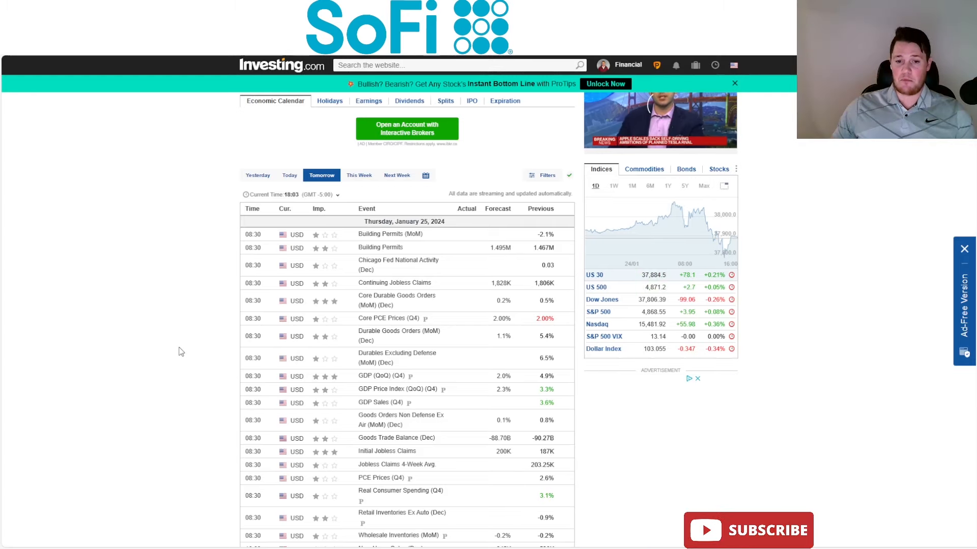
scroll(down, 3)
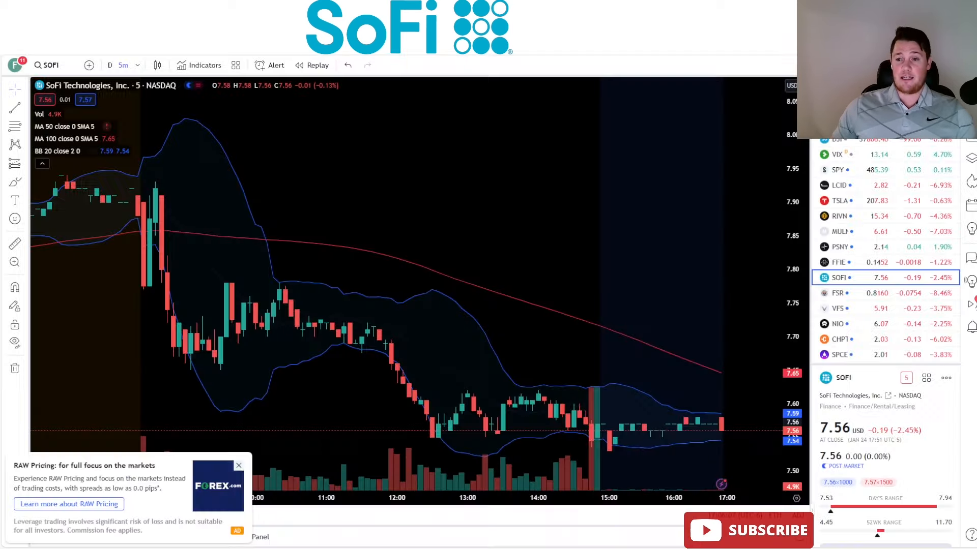
click(838, 200)
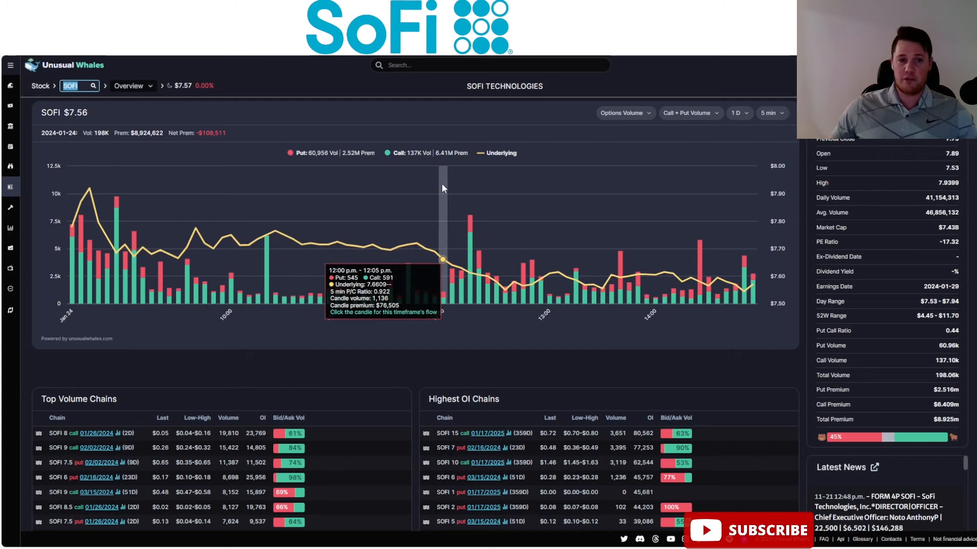
mouse_move(380, 181)
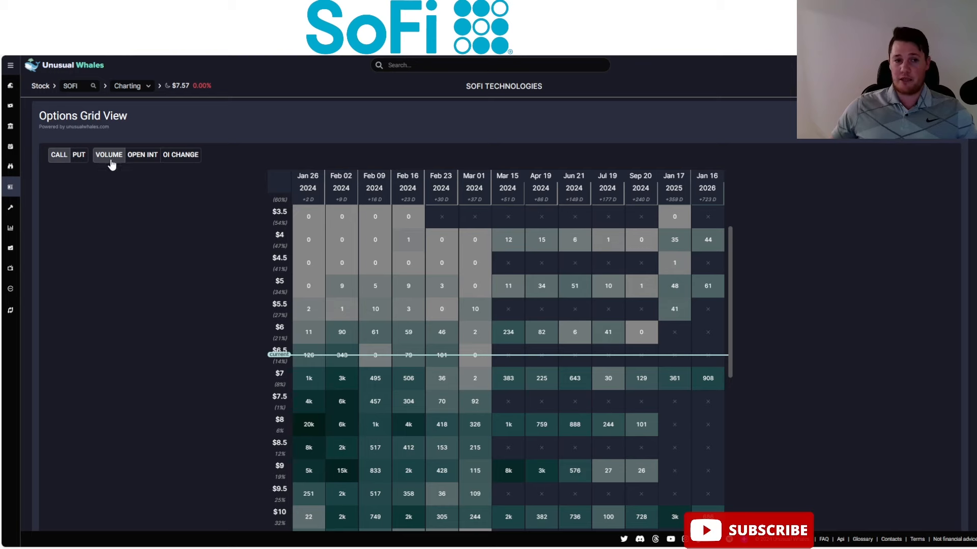
- Show SoFi call open interest in the options grid, scroll it, then switch to puts
click(142, 155)
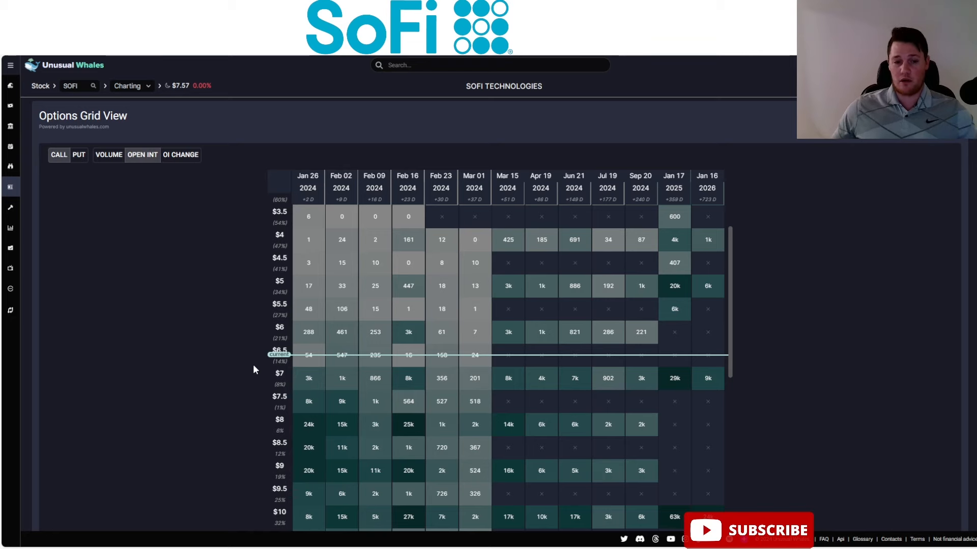
scroll(down, 3)
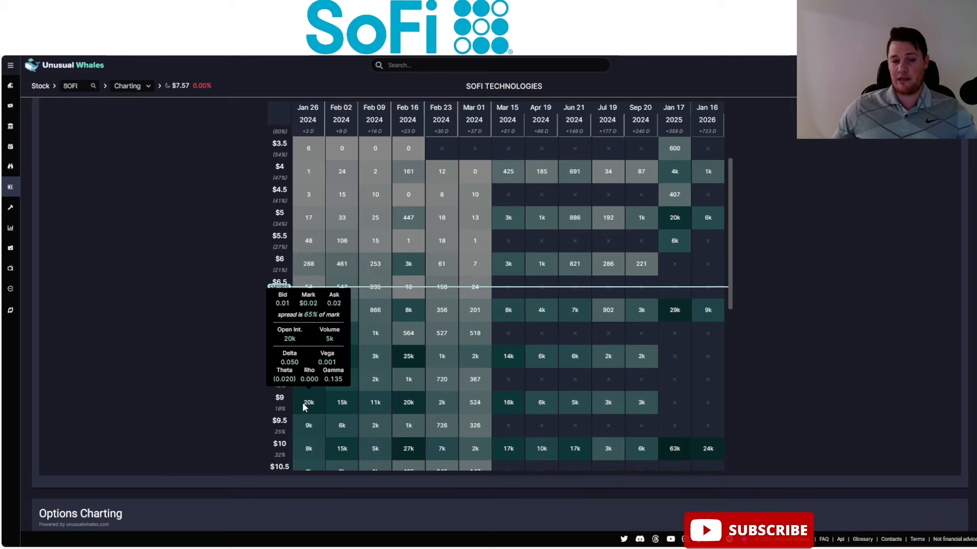
mouse_move(231, 362)
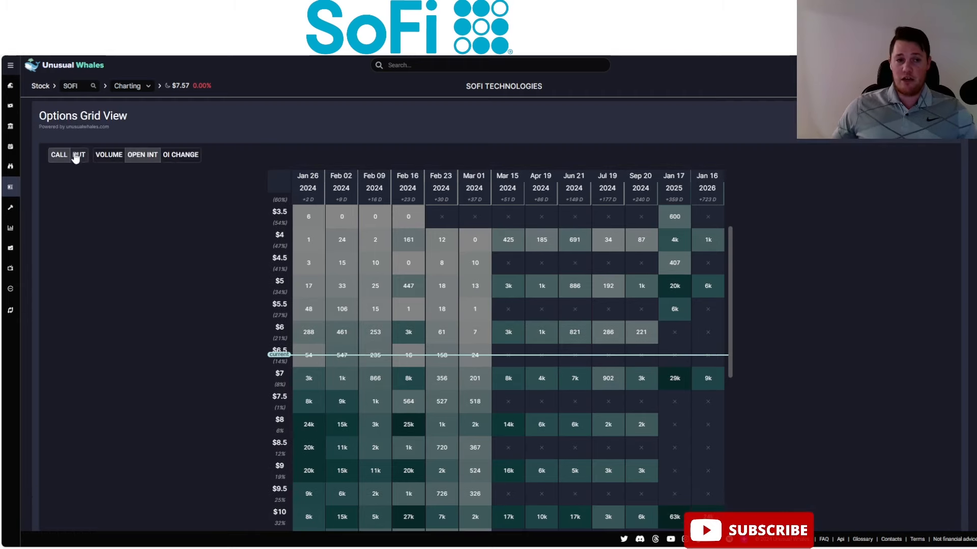
click(78, 155)
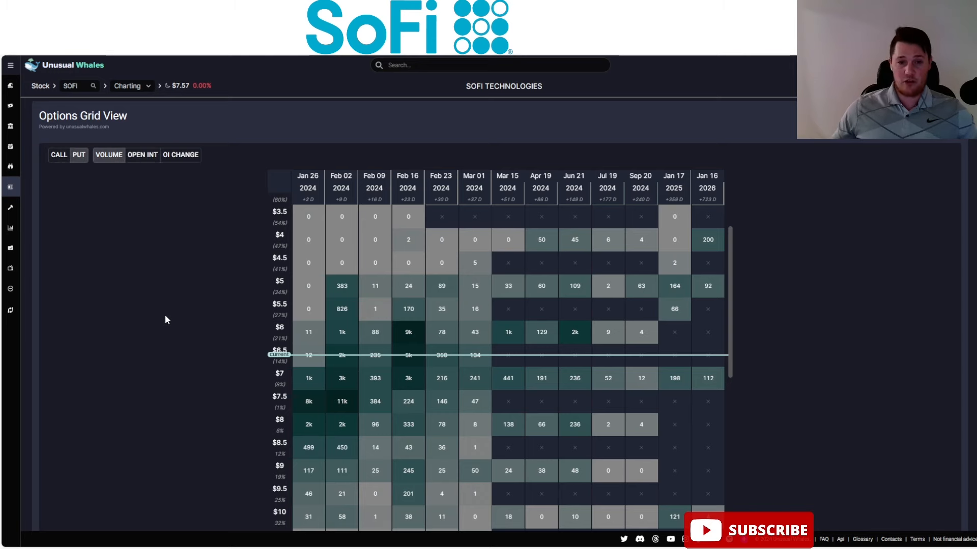
mouse_move(408, 332)
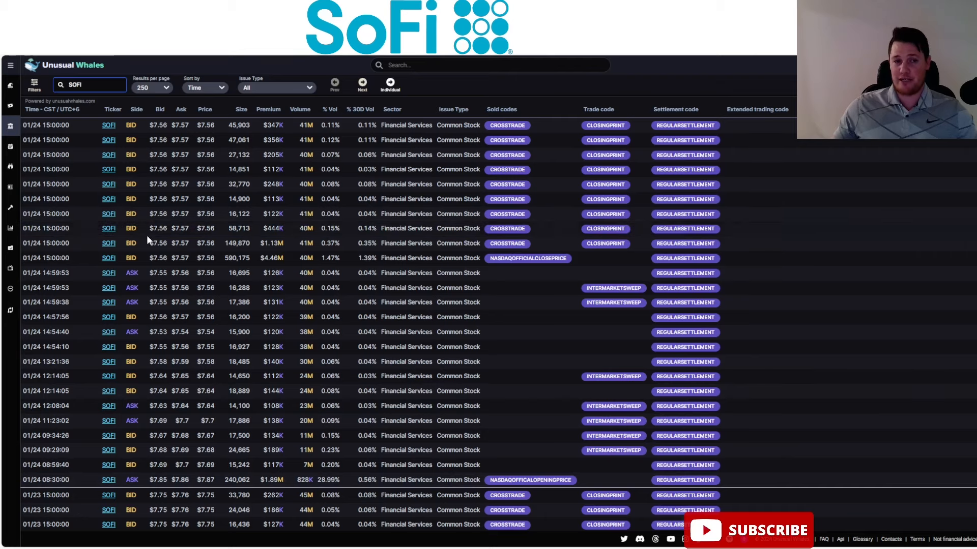
mouse_move(108, 199)
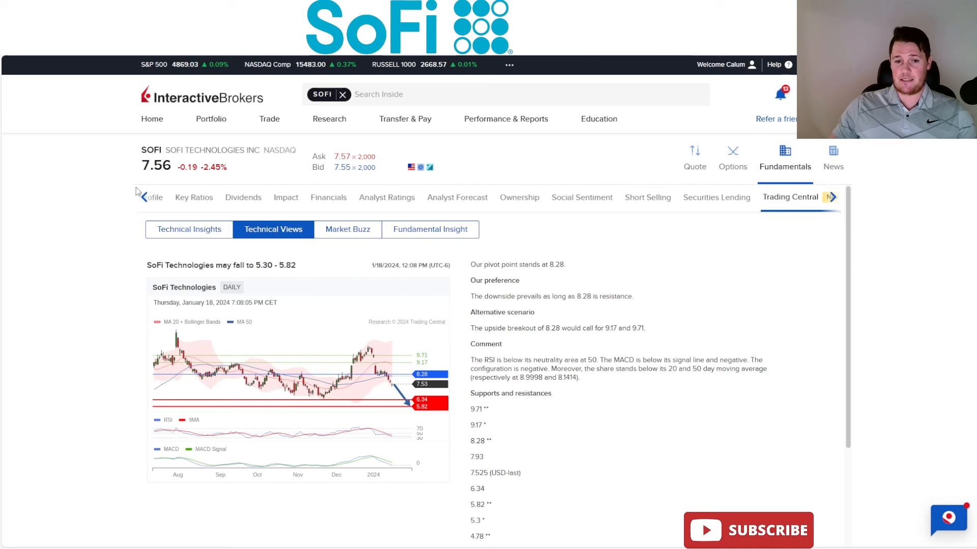
mouse_move(568, 305)
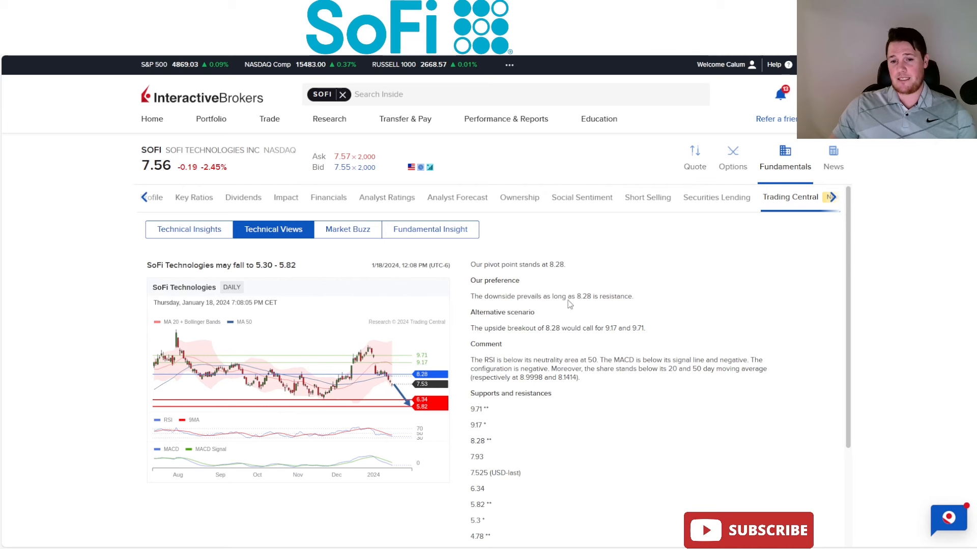
mouse_move(626, 274)
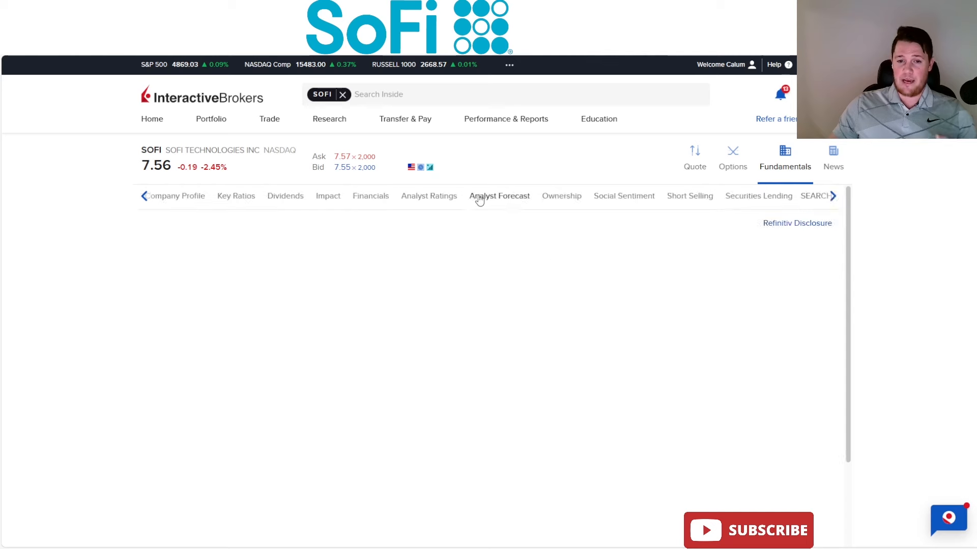
- Open SoFi's quarterly Analyst Forecast tab in Interactive Brokers Fundamentals
click(499, 195)
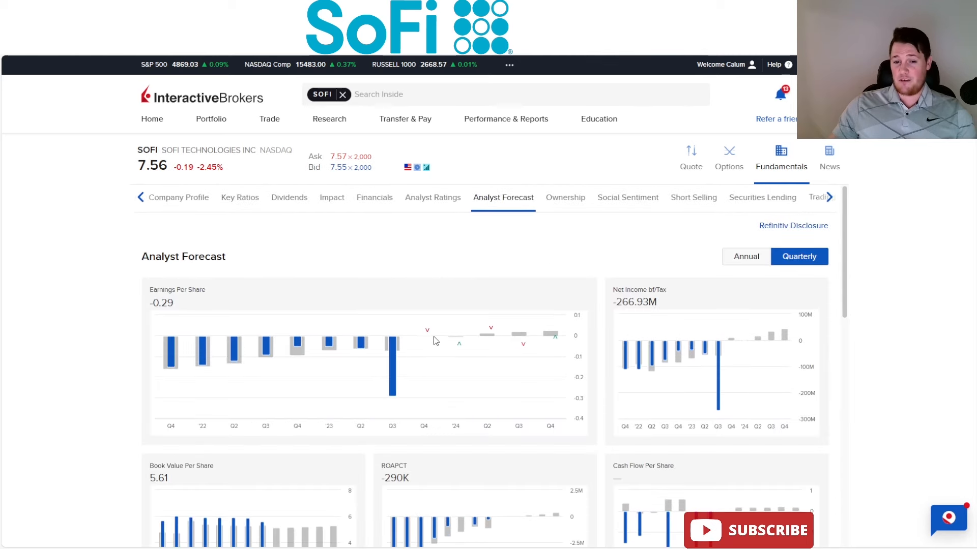
- Scroll through the Data Driven Investing post on SoFi's Q4 2023 earnings predictions
scroll(down, 3)
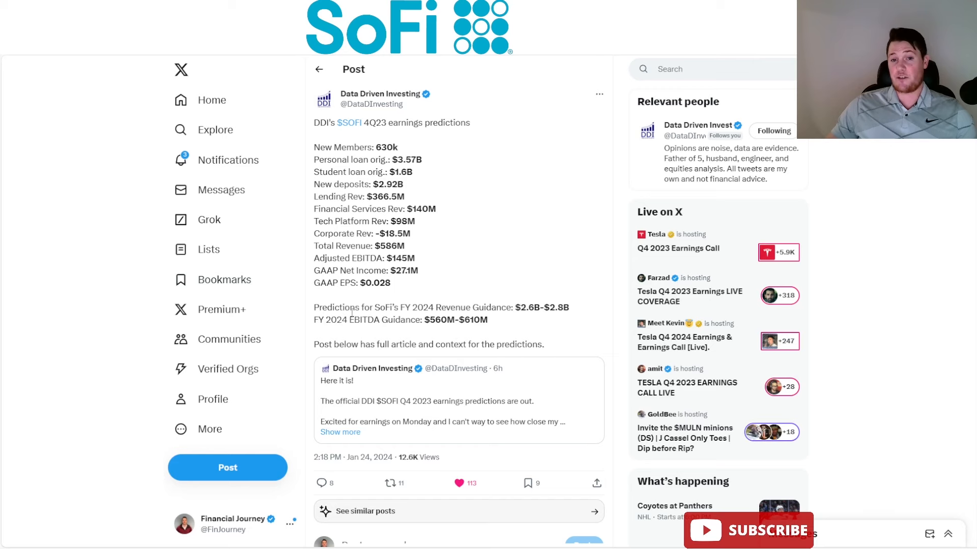
mouse_move(476, 97)
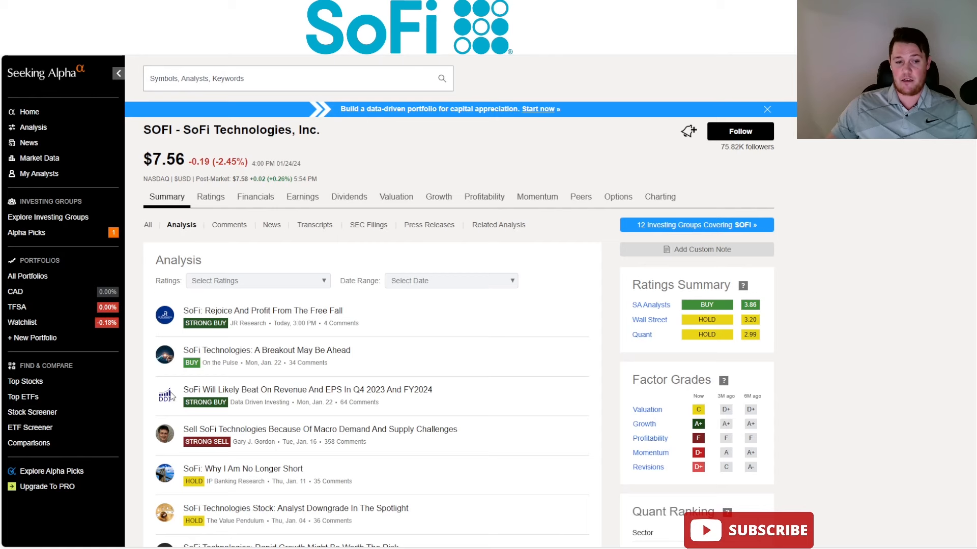
mouse_move(213, 64)
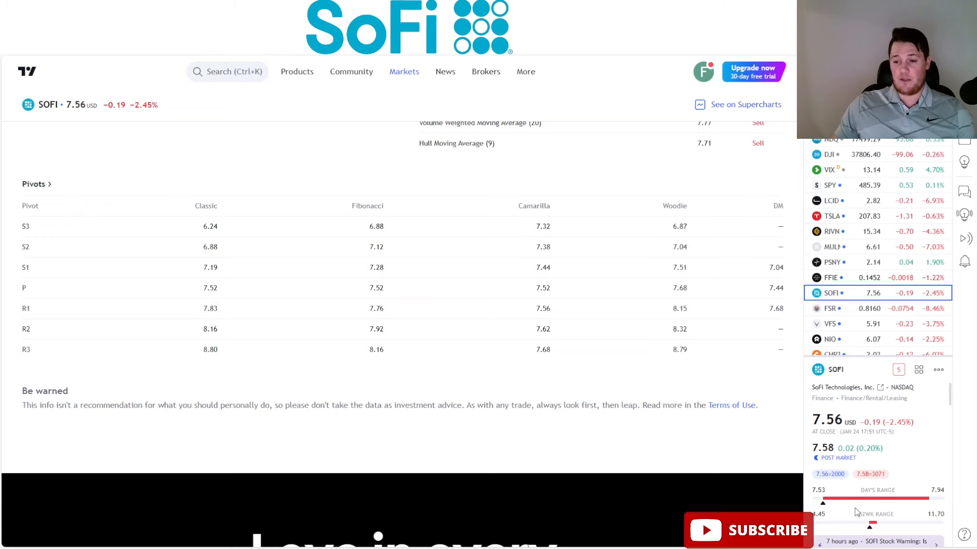
mouse_move(931, 509)
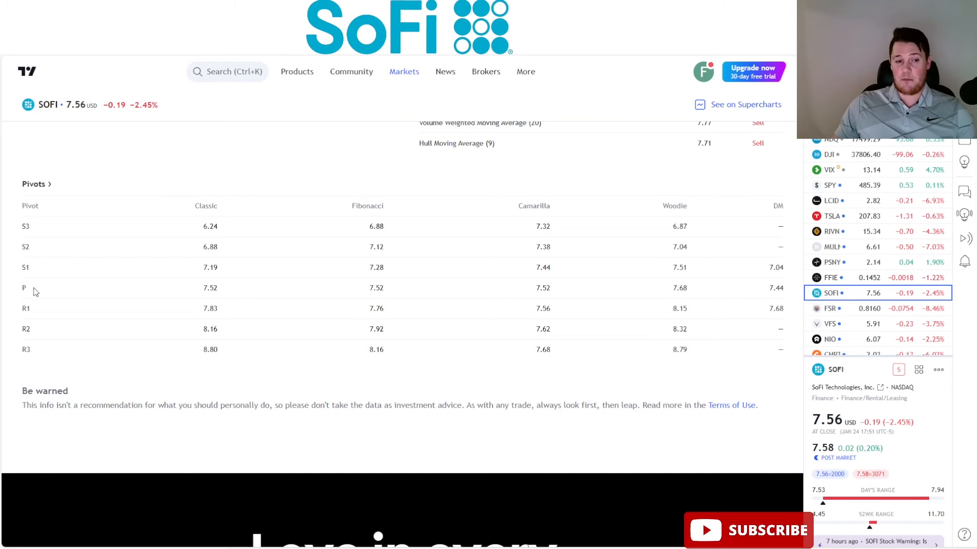
mouse_move(364, 277)
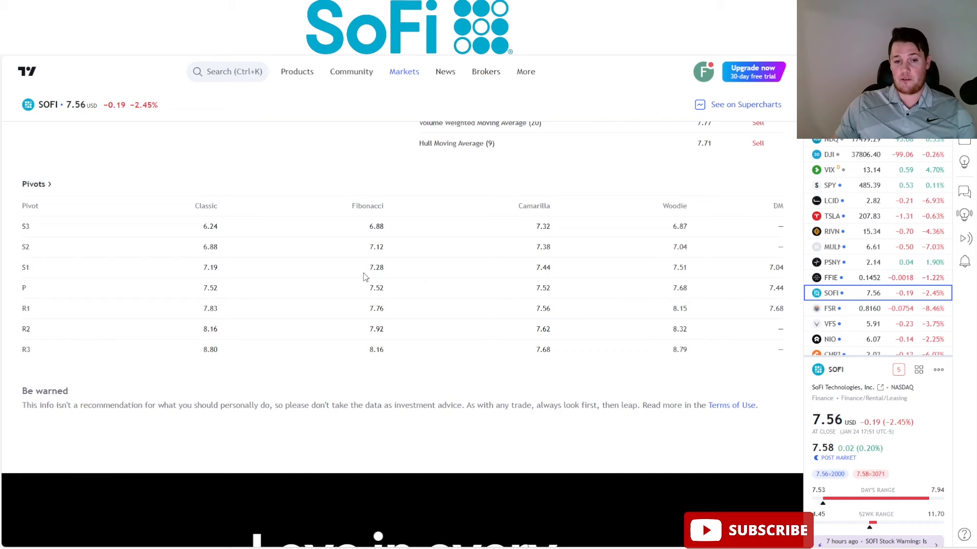
mouse_move(384, 306)
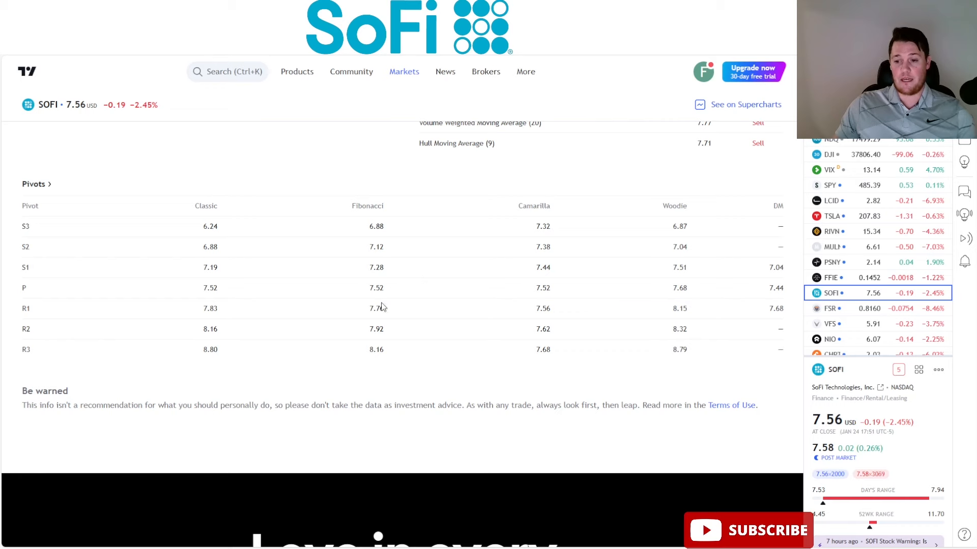
mouse_move(380, 346)
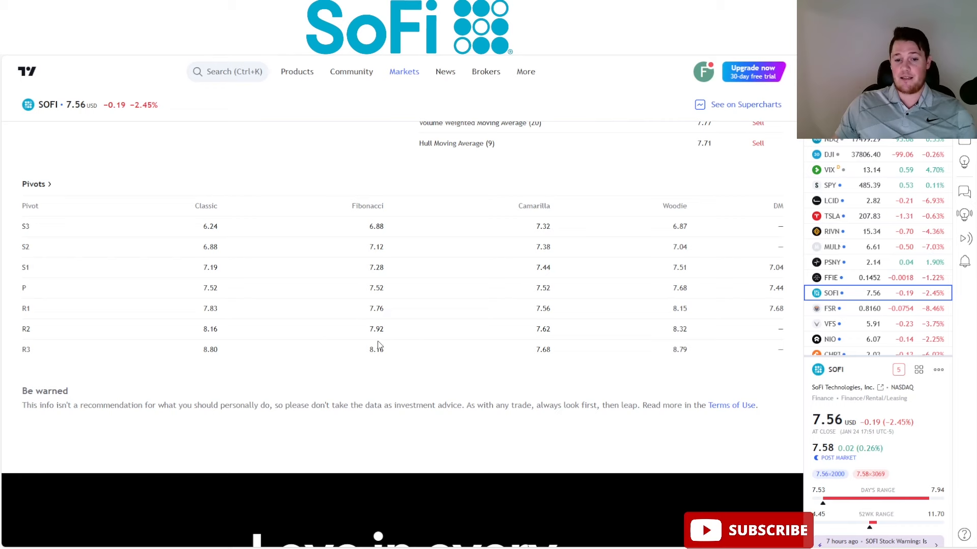
mouse_move(400, 341)
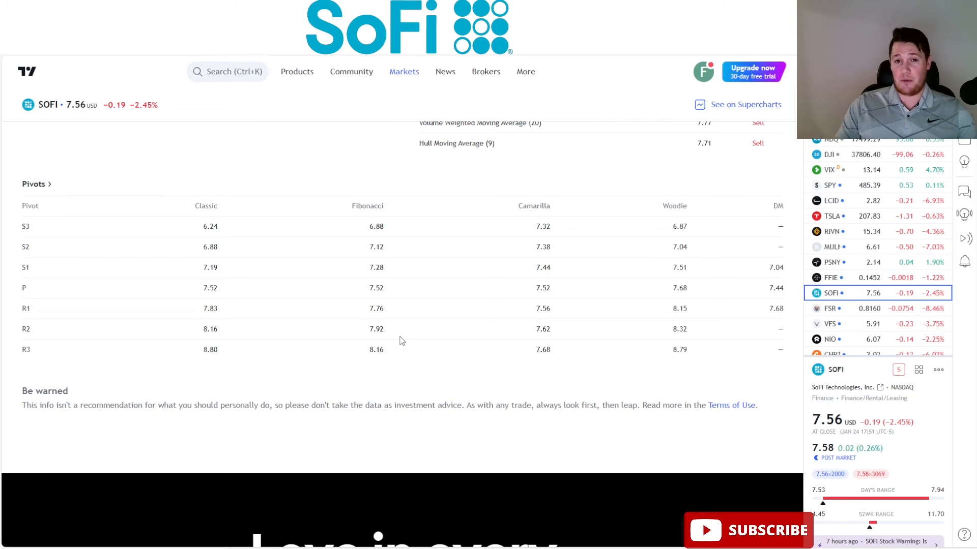
mouse_move(405, 327)
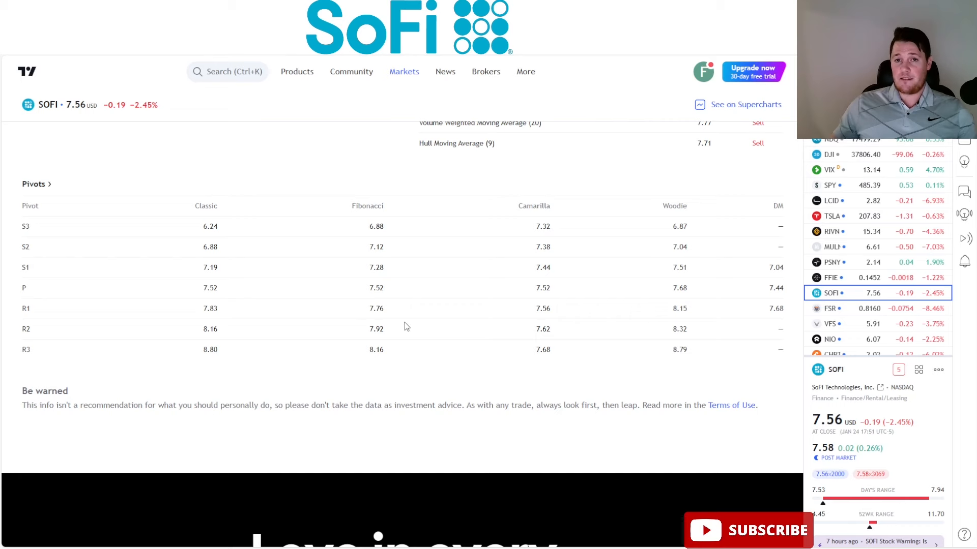
mouse_move(402, 302)
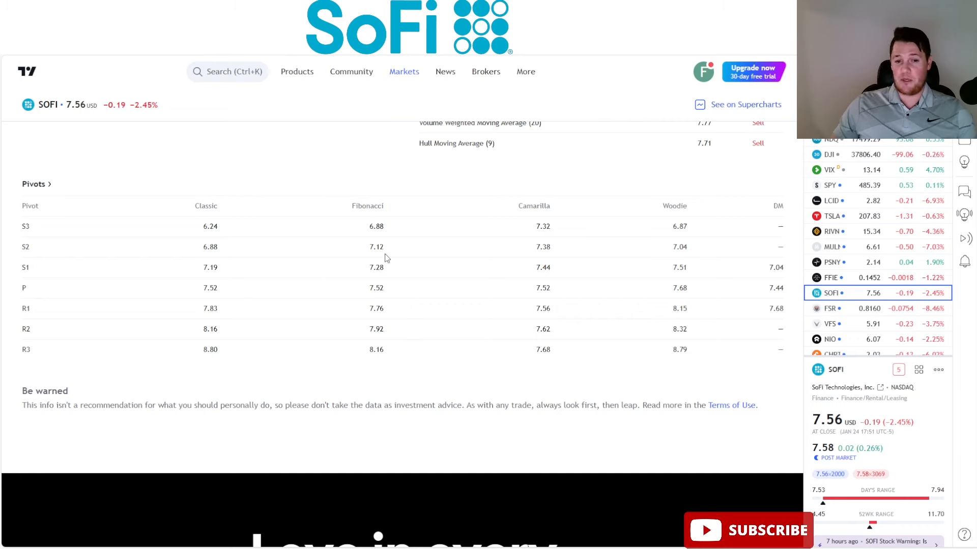
mouse_move(346, 297)
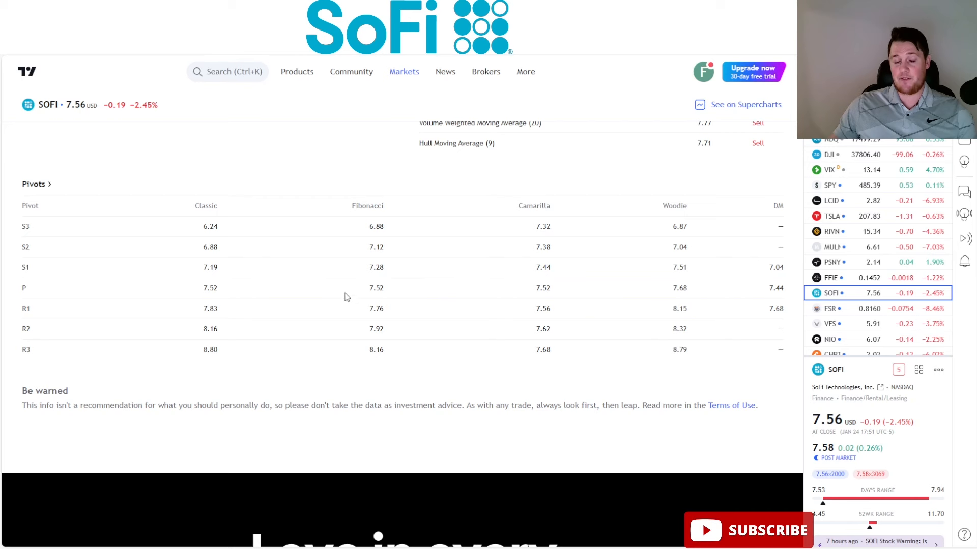
mouse_move(405, 307)
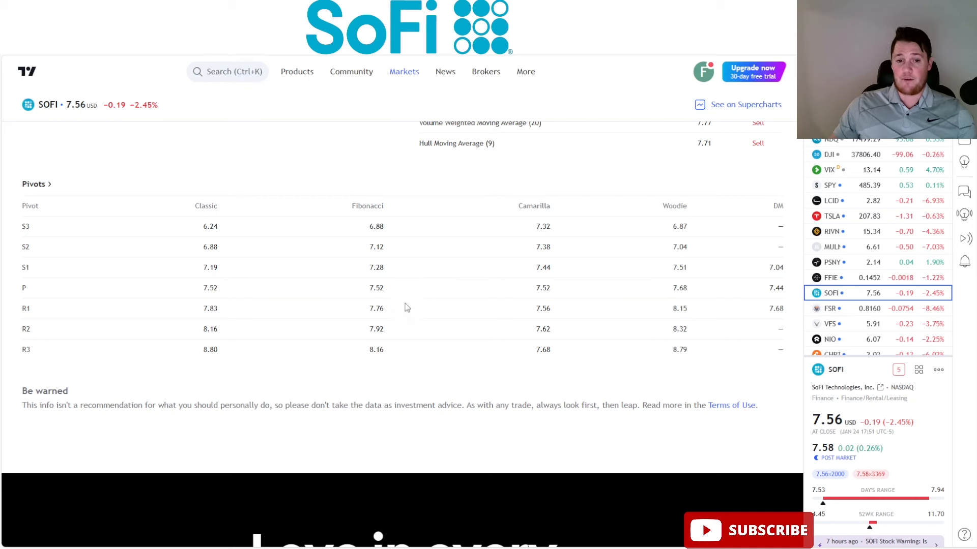
mouse_move(390, 284)
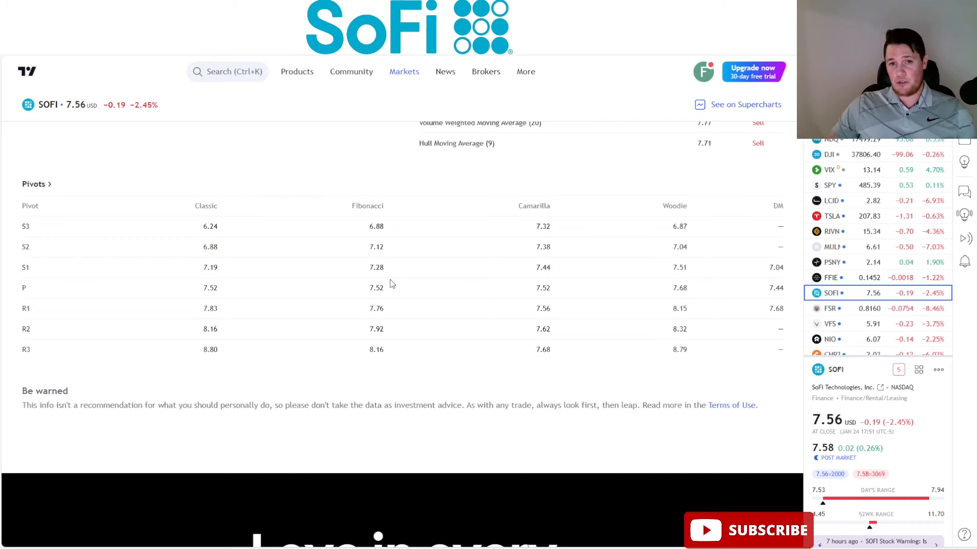
mouse_move(418, 253)
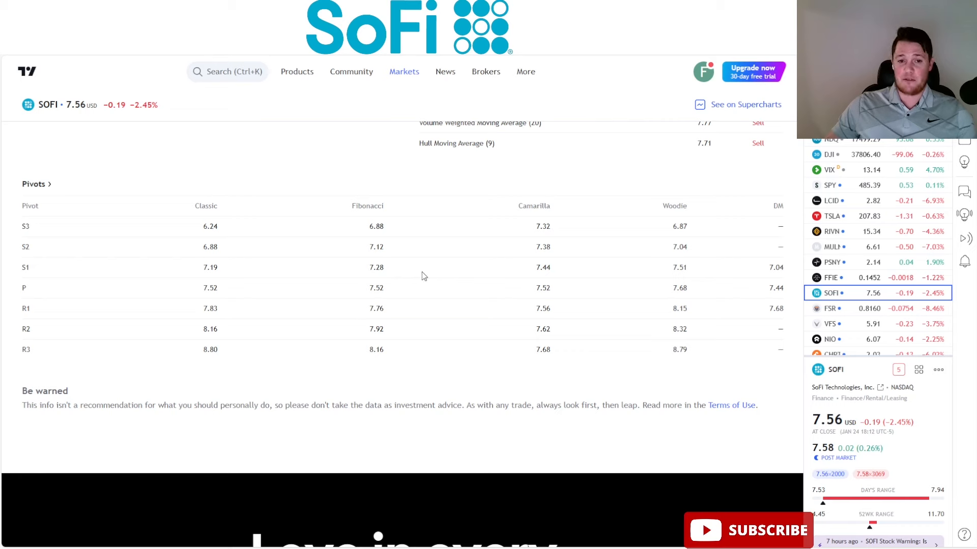
mouse_move(375, 378)
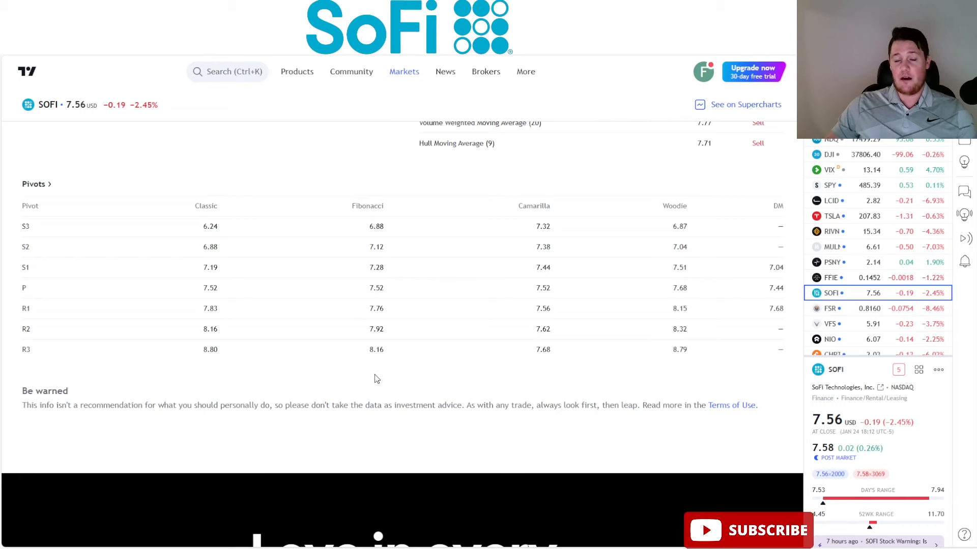